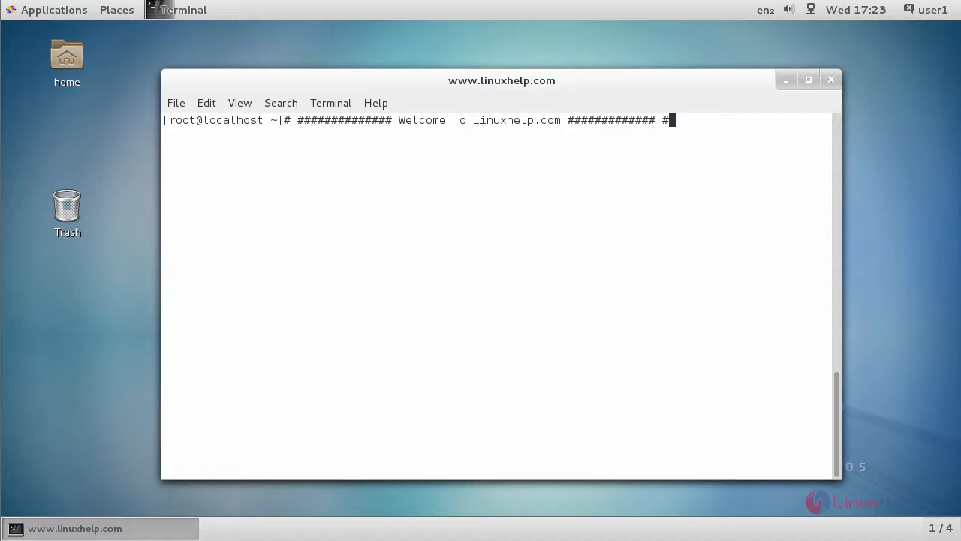
# Run yum groupinstall "Development Tools" and confirm the package list with y
pyautogui.write('yum groupinstall "Development Tools"')
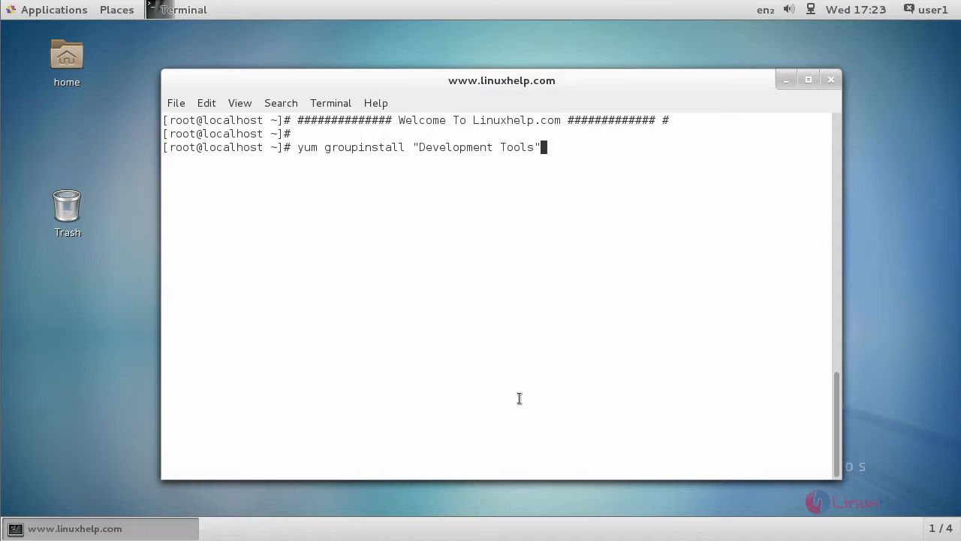
pyautogui.press('Return')
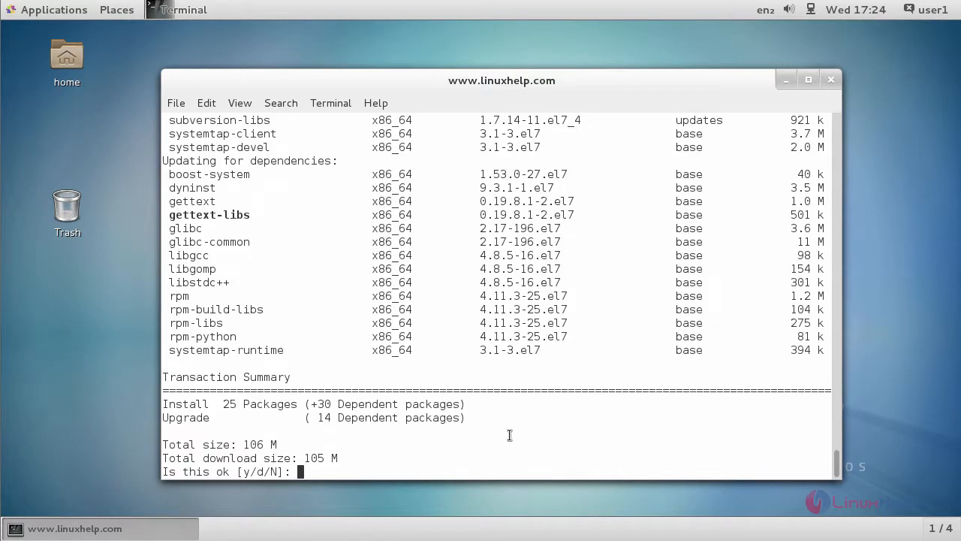
pyautogui.write('y')
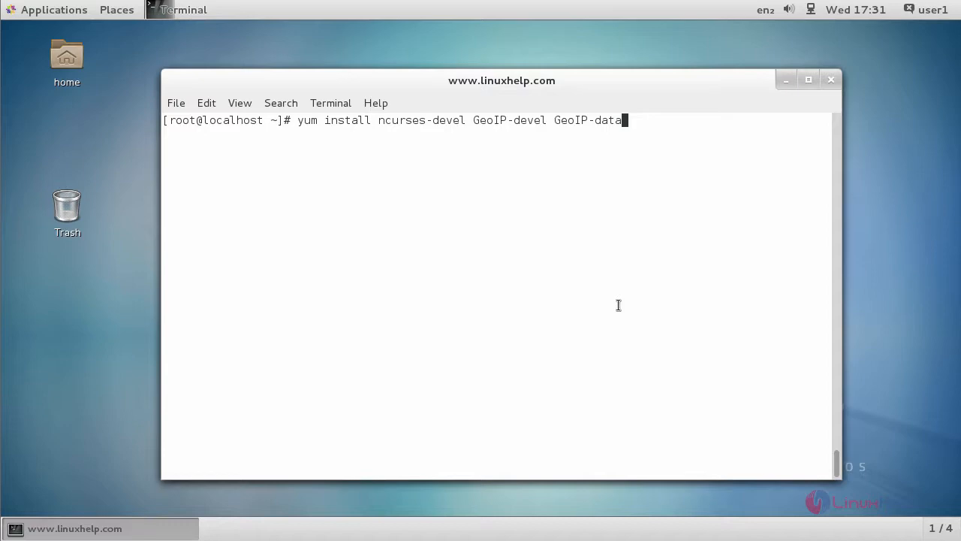
pyautogui.moveTo(627, 292)
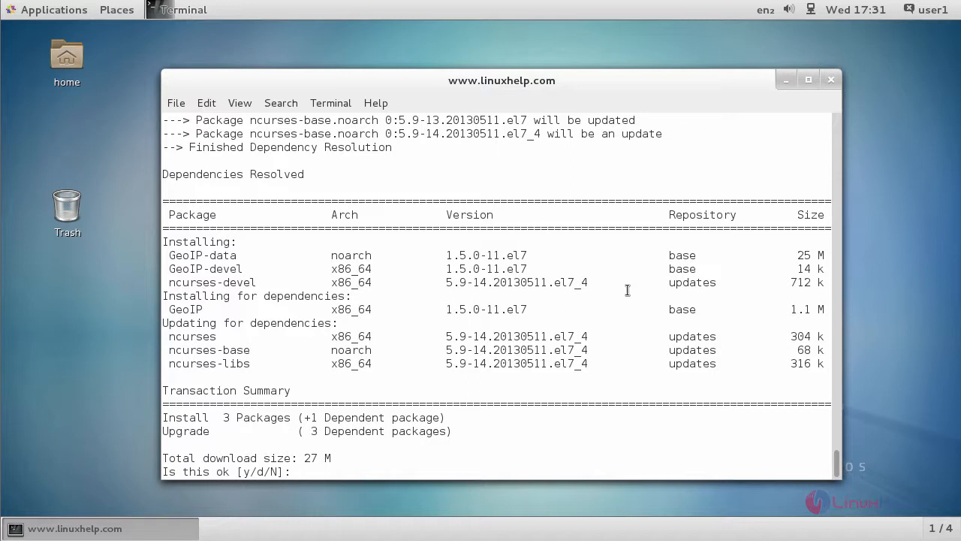
# Confirm the ncurses-devel, GeoIP-devel, GeoIP-data install with y, then move to /opt
pyautogui.write('y')
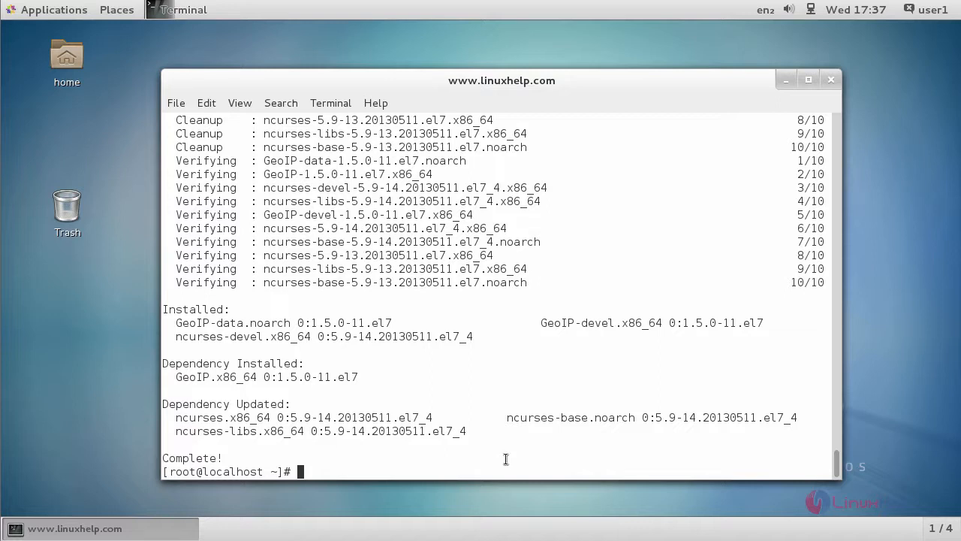
pyautogui.write('cd /')
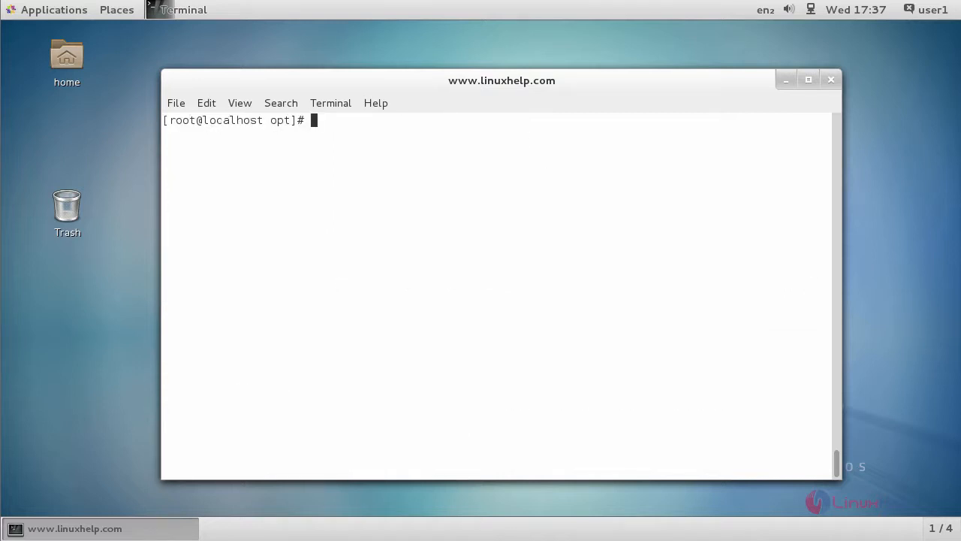
# Download goaccess-1.2.tar.gz from tar.goaccess.io with wget
pyautogui.write('wget http://tar.goaccess.io/goaccess-1.2.tar.gz')
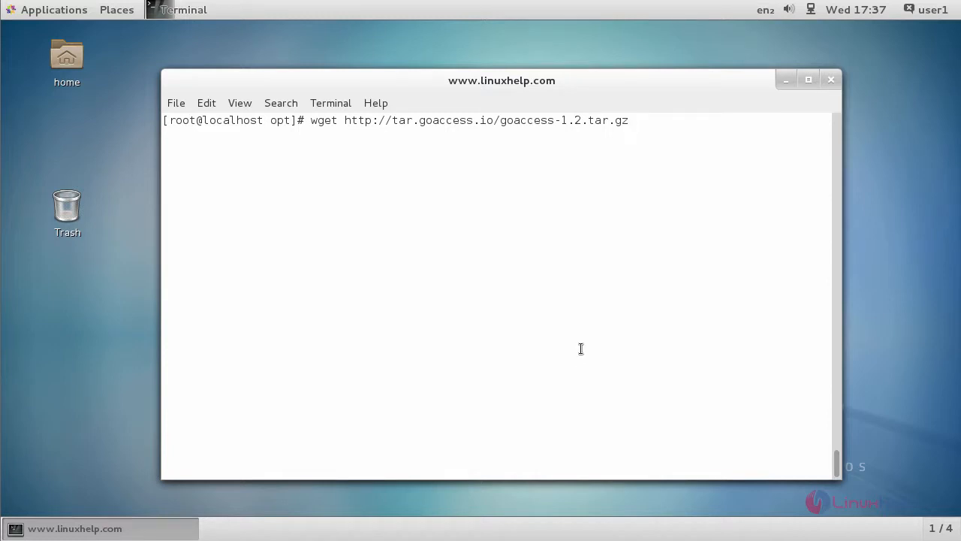
pyautogui.press('Return')
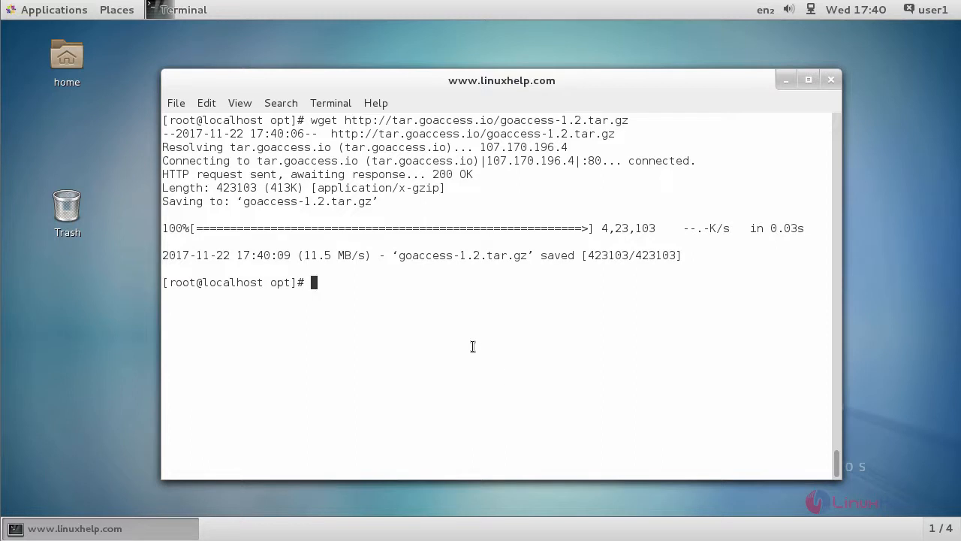
pyautogui.moveTo(443, 322)
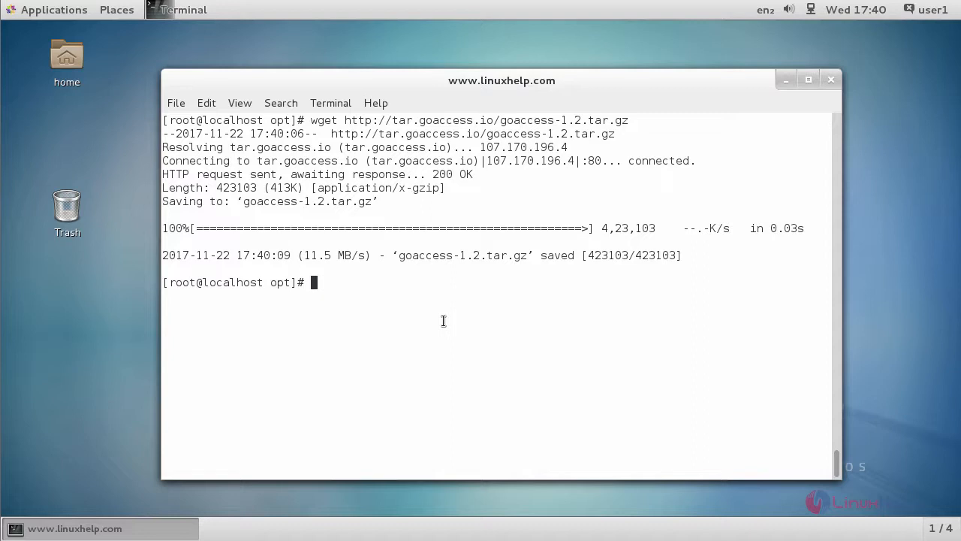
# Extract goaccess-1.2.tar.gz with tar -zxf and change into goaccess-1.2/
pyautogui.write('tar -zx')
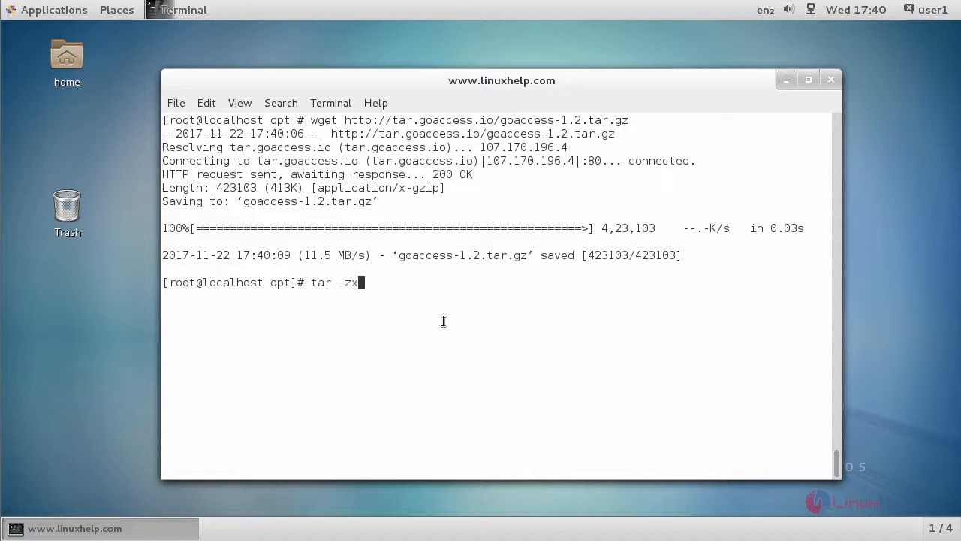
pyautogui.write('f goaccess-1.2.tar.gz')
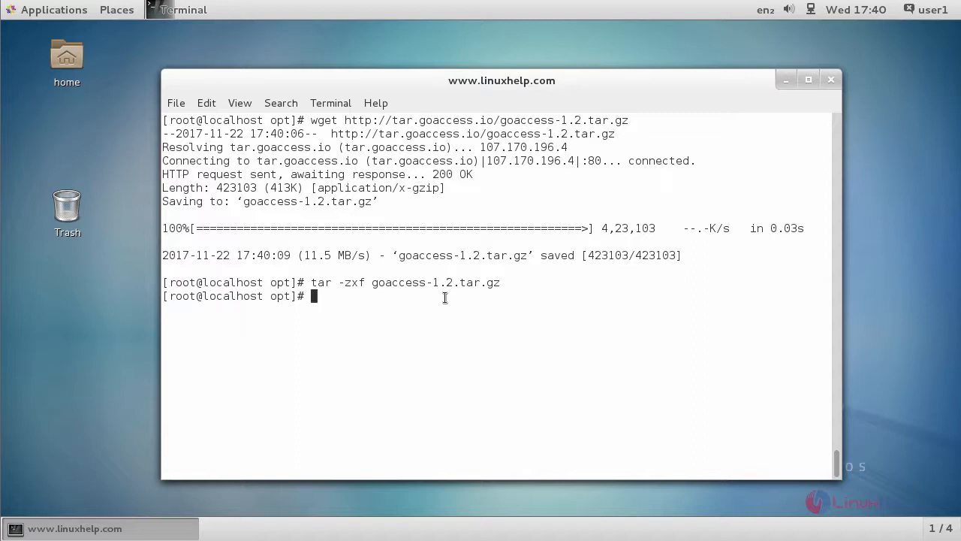
pyautogui.write('cd goaccess-1.2/')
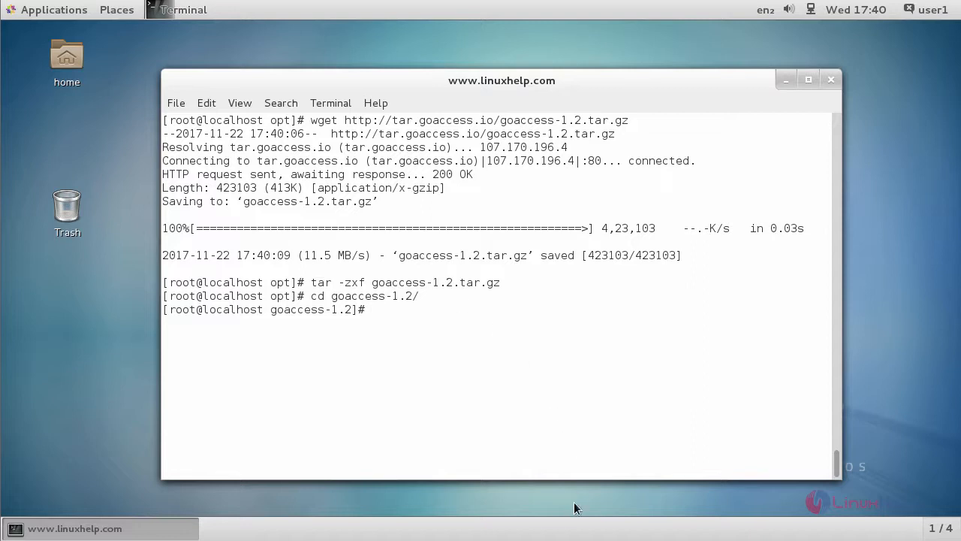
# Configure the GoAccess build with --enable-utf8 and --enable-geoip=legacy
pyautogui.write('./configure --enable-utf8 --enable-geoip=legacy')
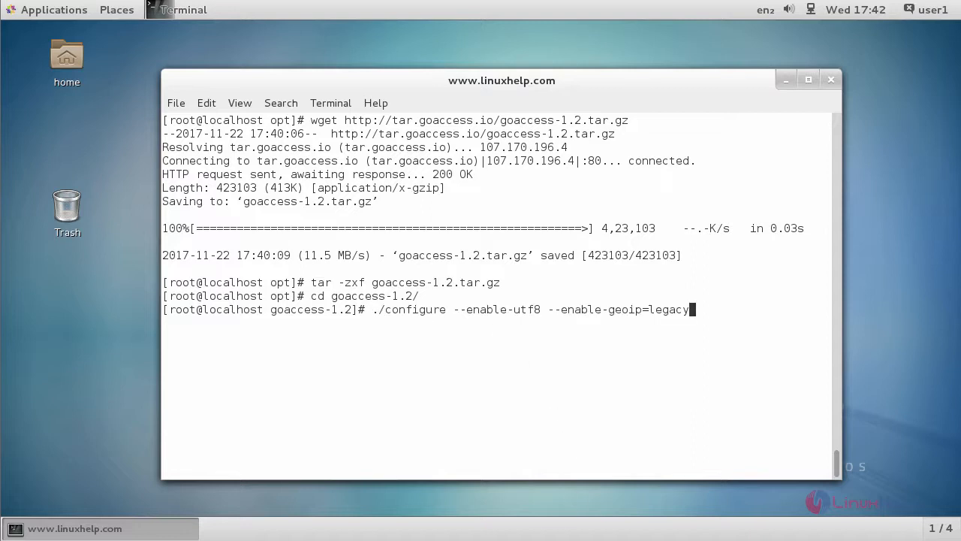
pyautogui.moveTo(761, 379)
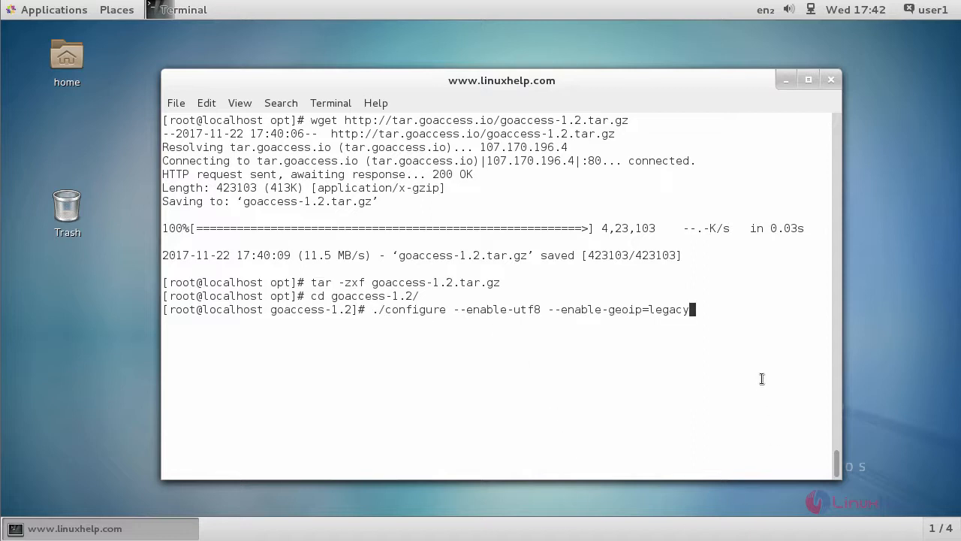
pyautogui.press('Return')
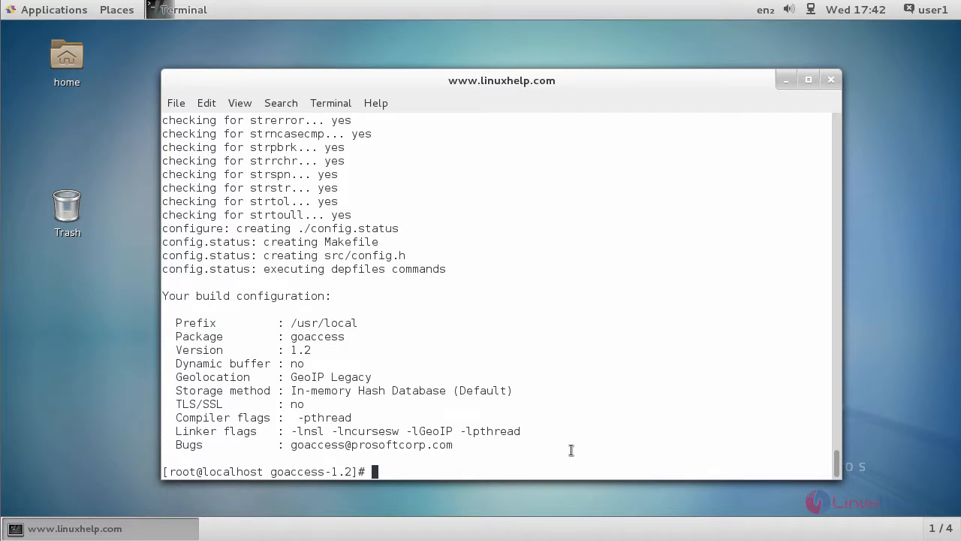
# Compile GoAccess with make and install it with make install
pyautogui.write('mak')
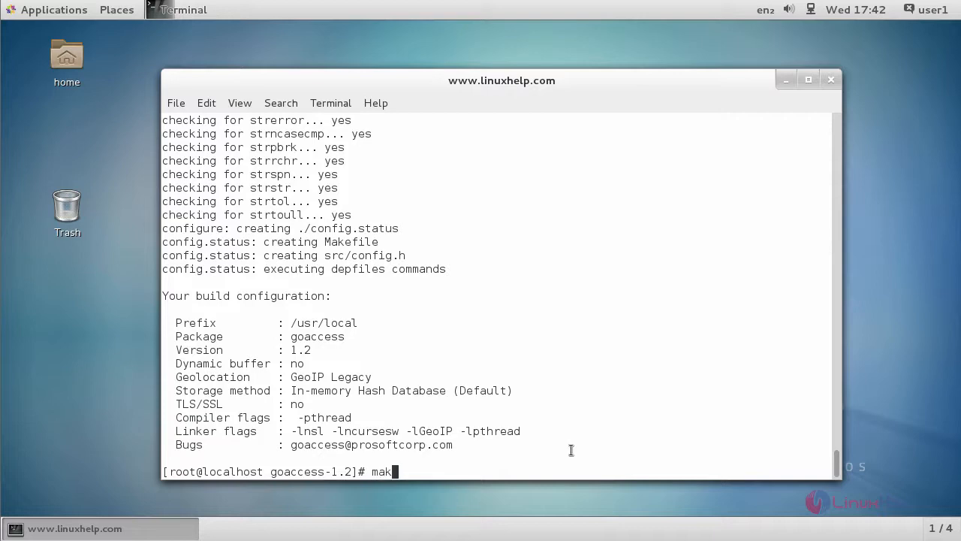
pyautogui.write('e')
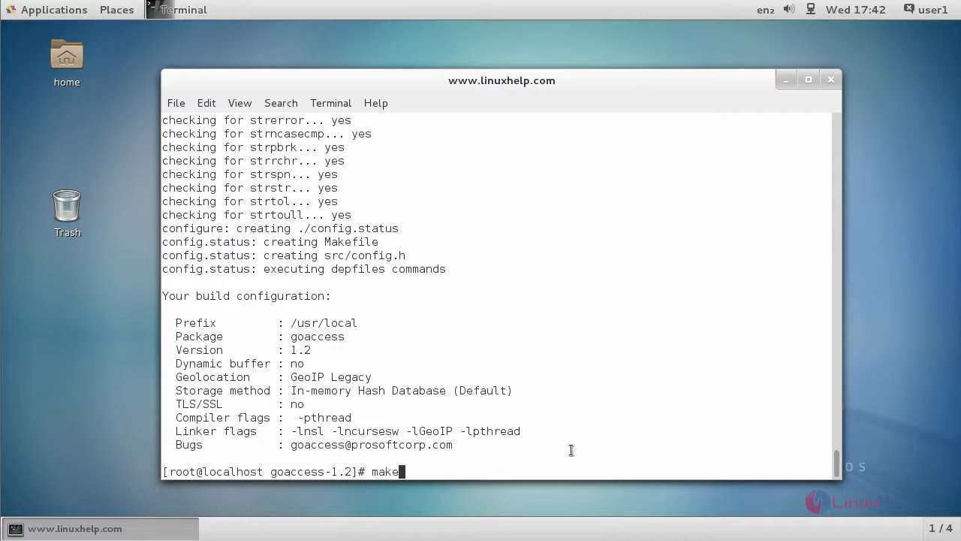
pyautogui.press('Return')
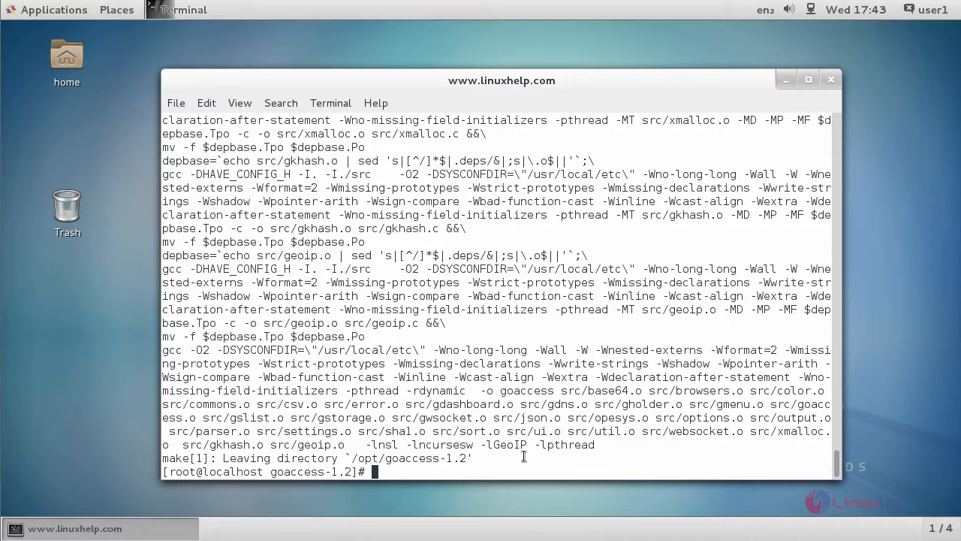
pyautogui.write('make')
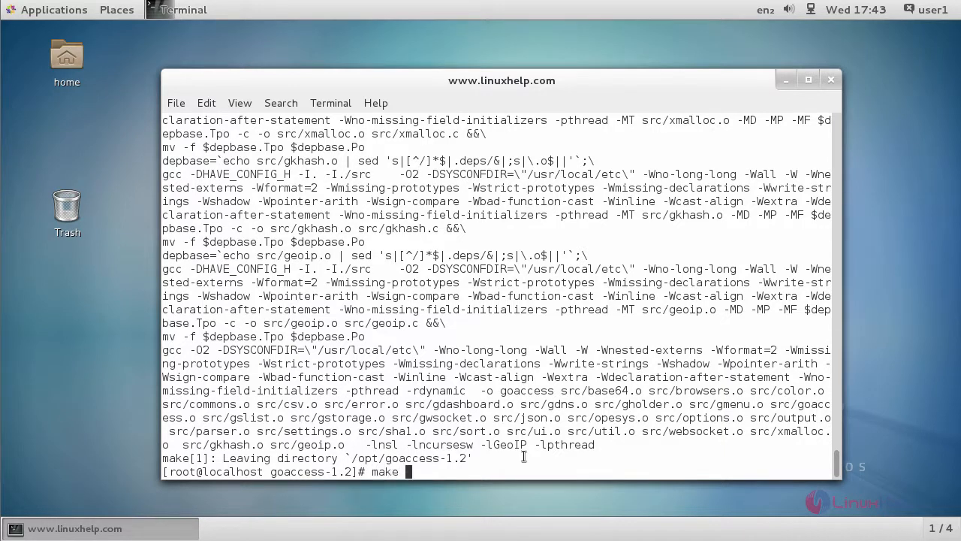
pyautogui.write('install')
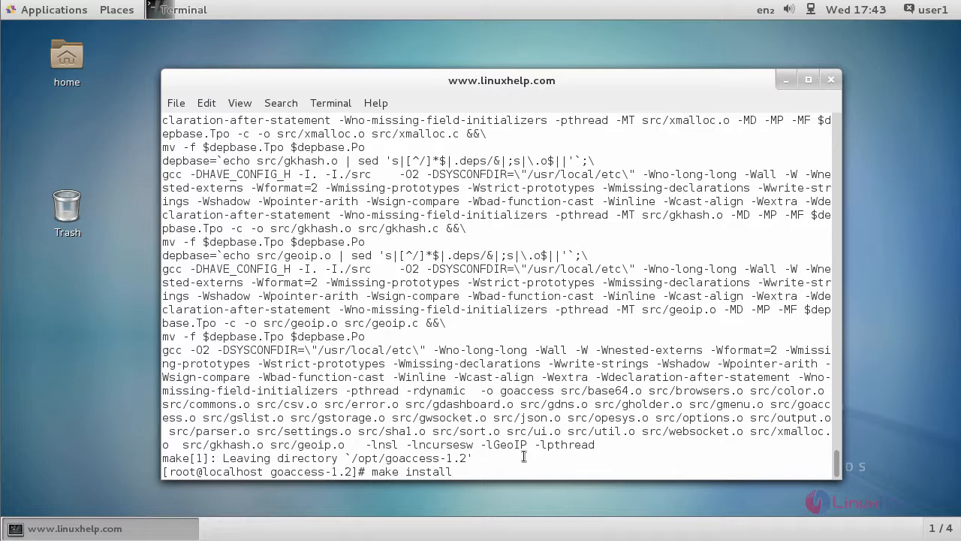
pyautogui.press('Return')
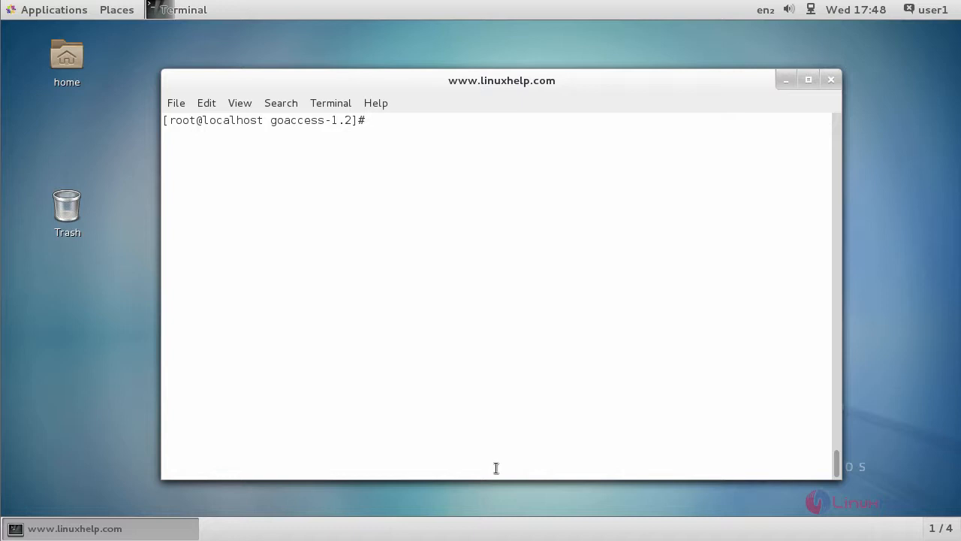
# Run yum install httpd and confirm httpd with its httpd-tools and mailcap dependencies
pyautogui.write('yum install')
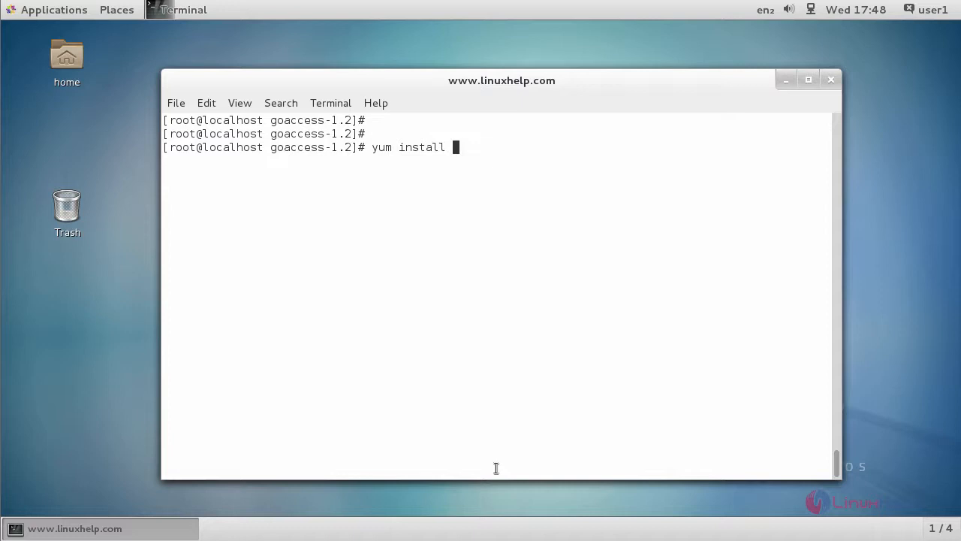
pyautogui.write('httpd')
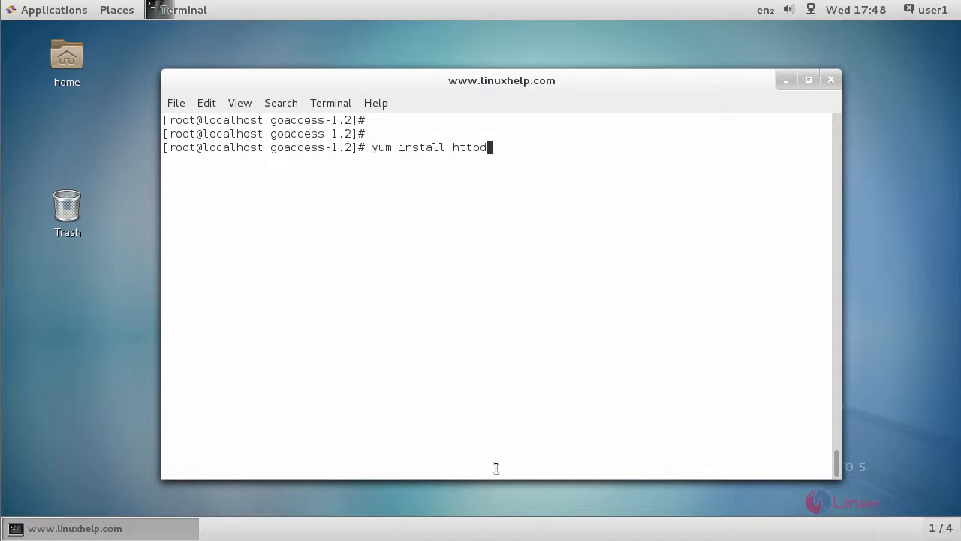
pyautogui.press('Return')
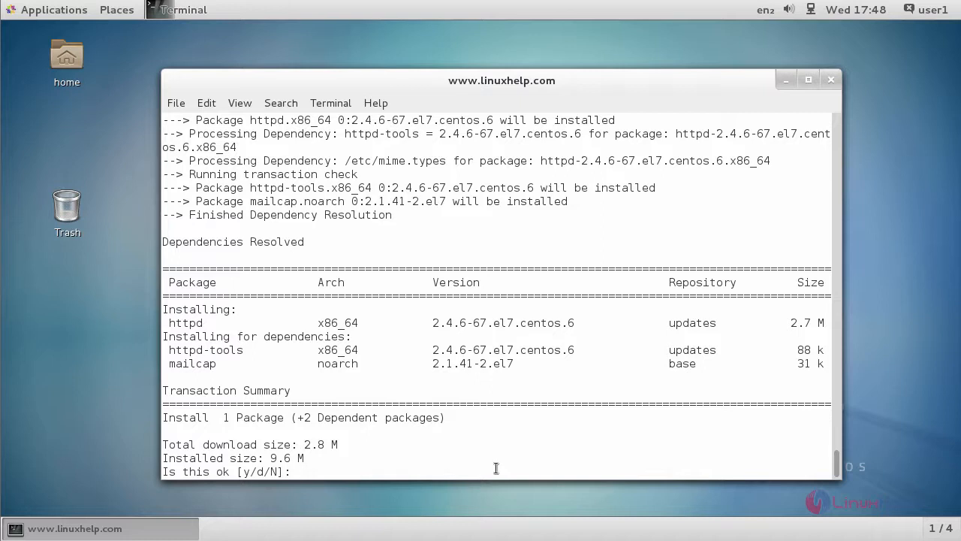
pyautogui.write('y')
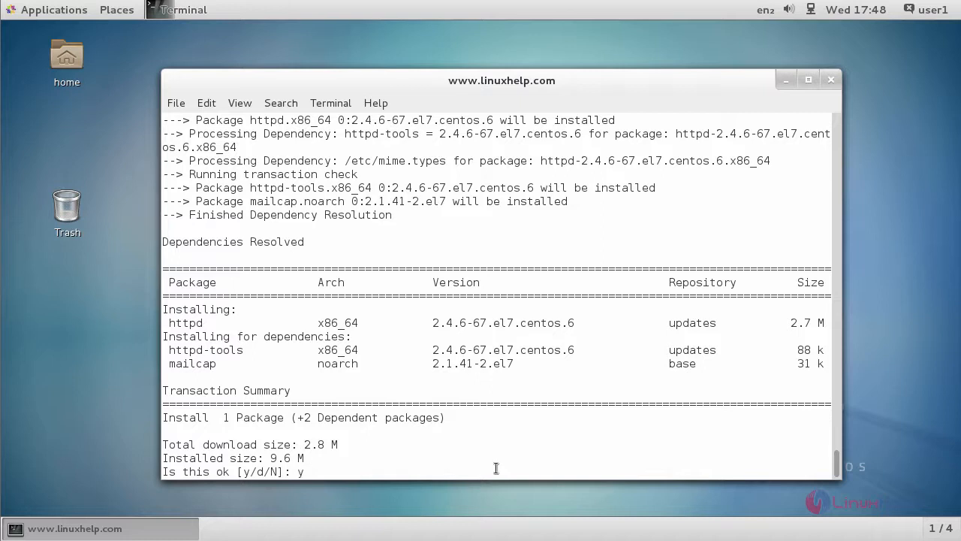
pyautogui.press('Return')
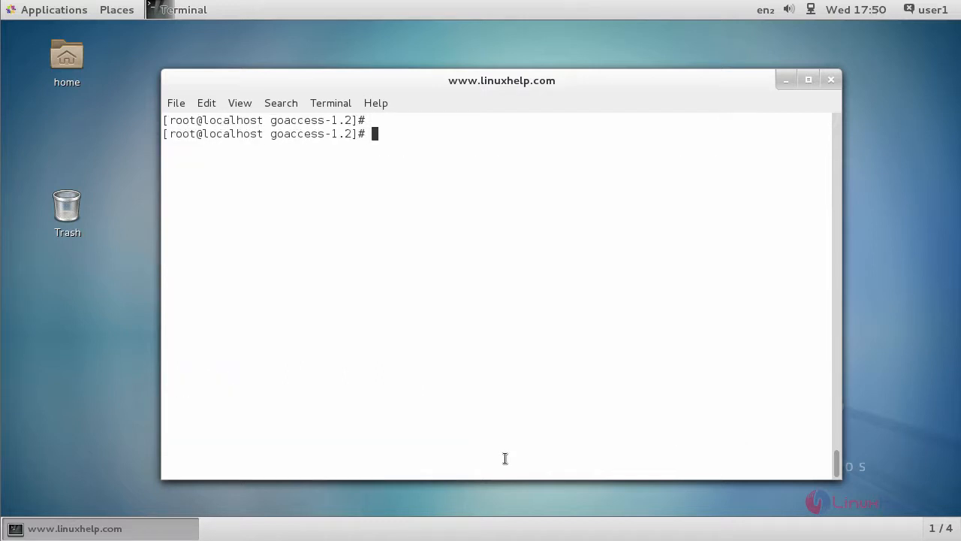
# Start the httpd service with systemctl start httpd
pyautogui.write('syste')
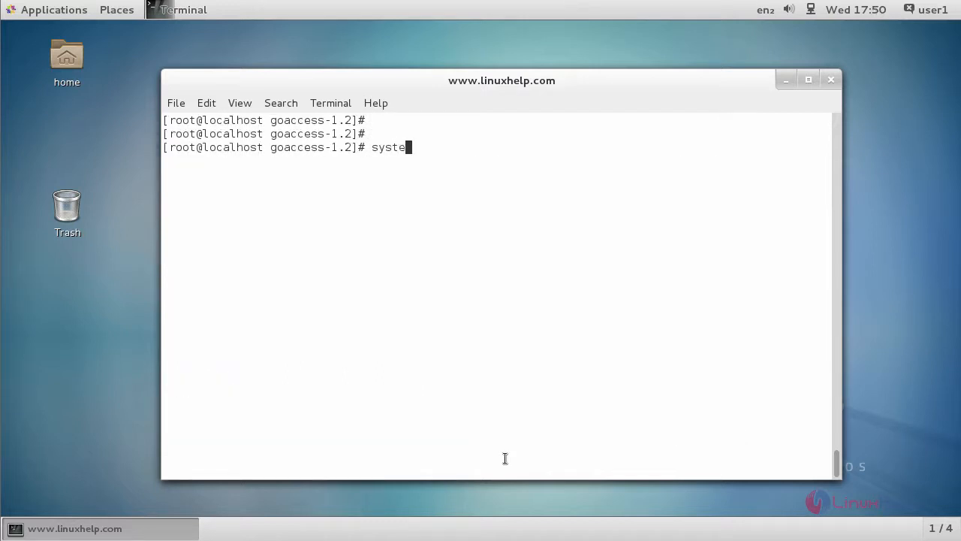
pyautogui.write('mctl')
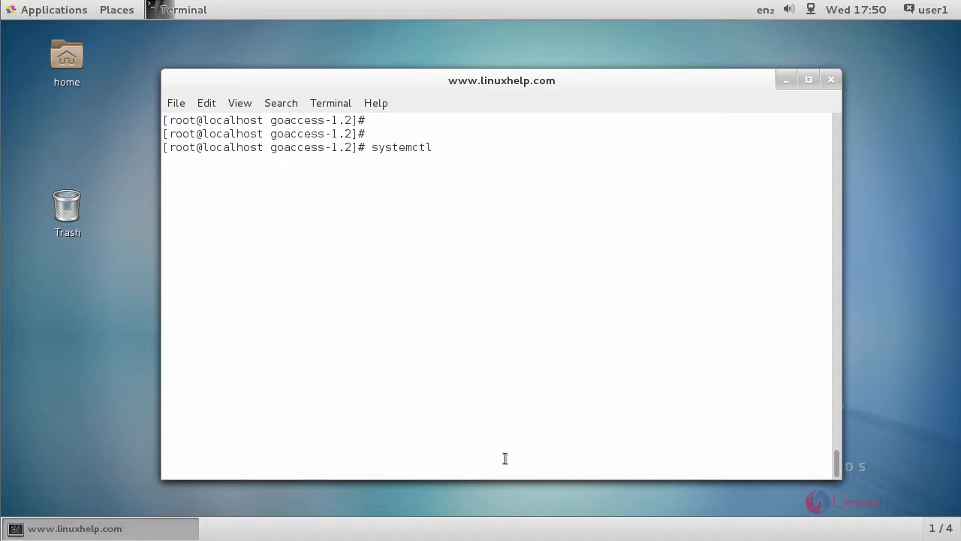
pyautogui.write('start')
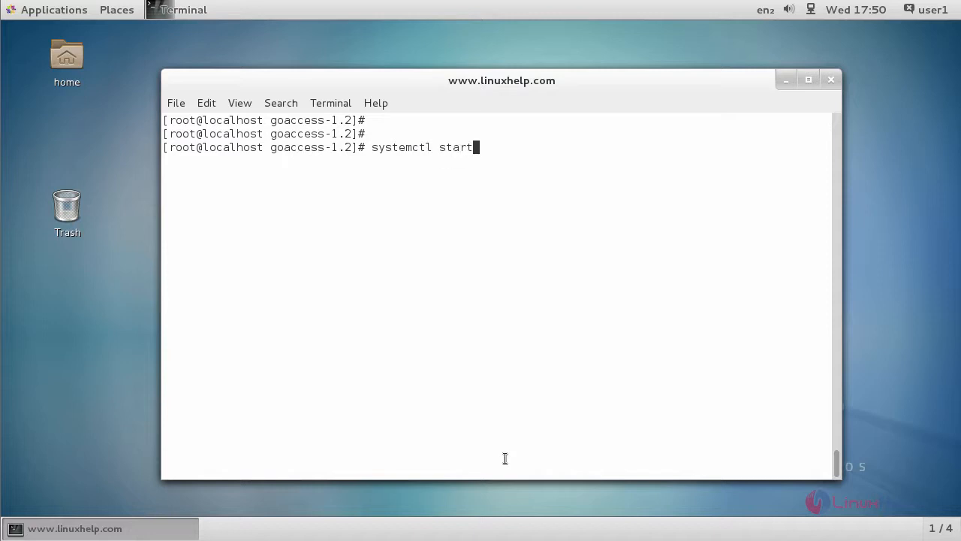
pyautogui.write('http')
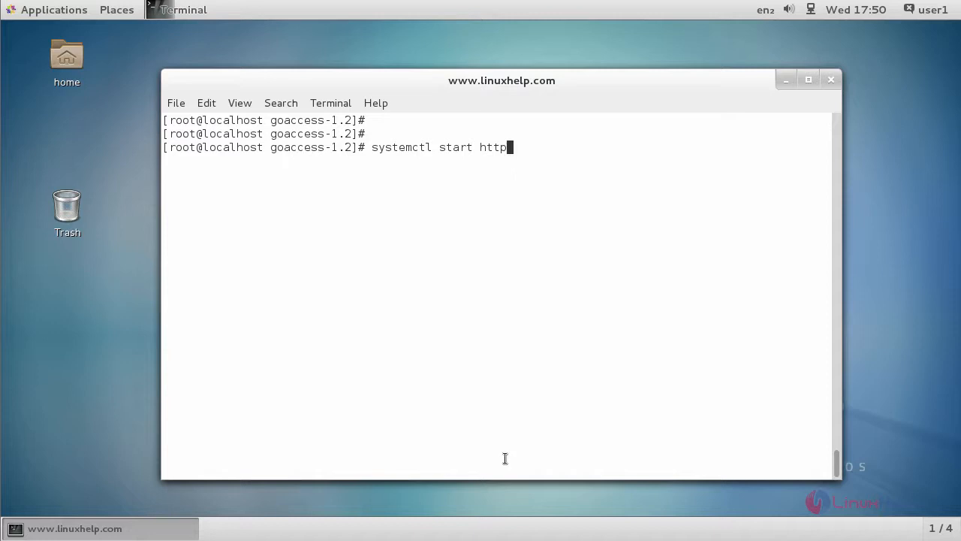
pyautogui.write('d')
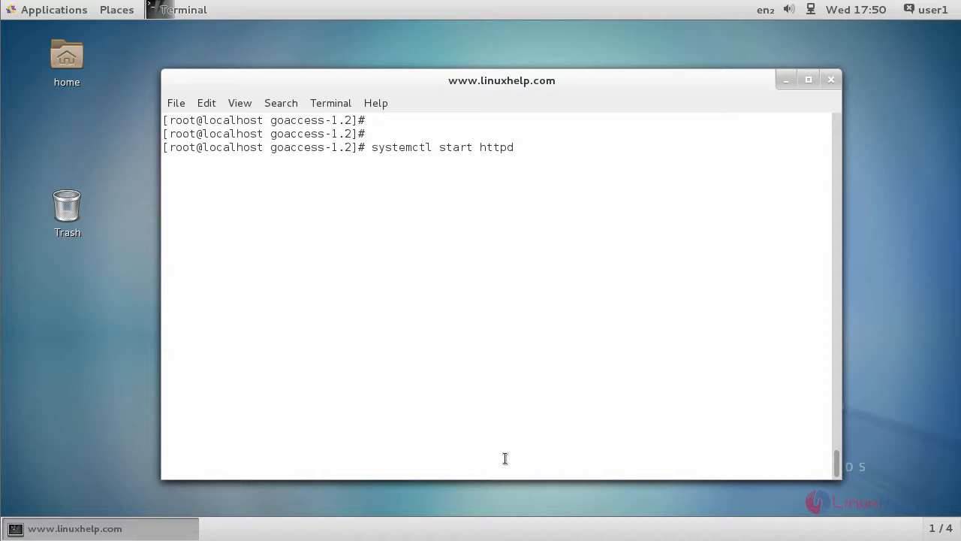
pyautogui.press('Return')
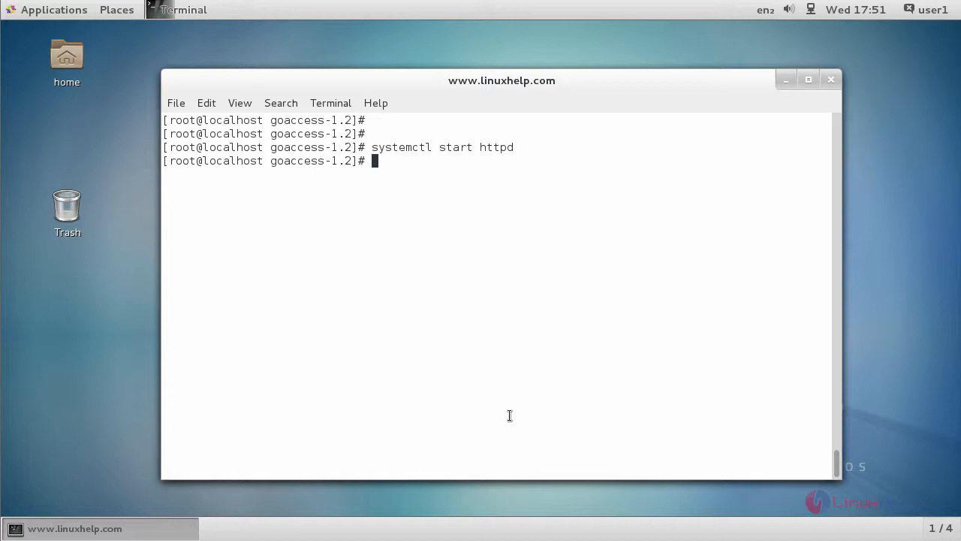
pyautogui.moveTo(523, 440)
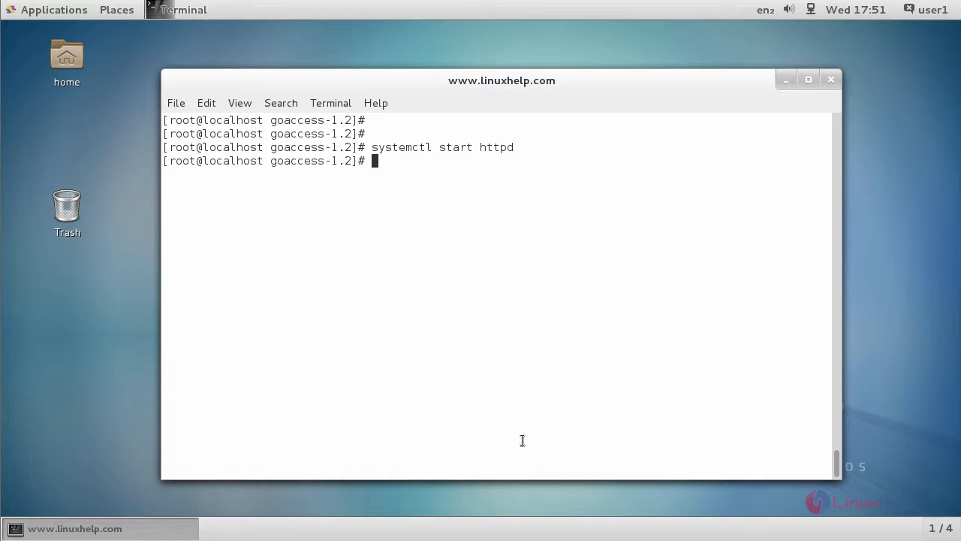
# Run goaccess on /var/log/httpd/access_log in COMBINED format, writing /var/www/html/report.html
pyautogui.write('goaccess /var/log/httpd/access_log --log-format=COMBINED -a -o /var/www/html/report.html')
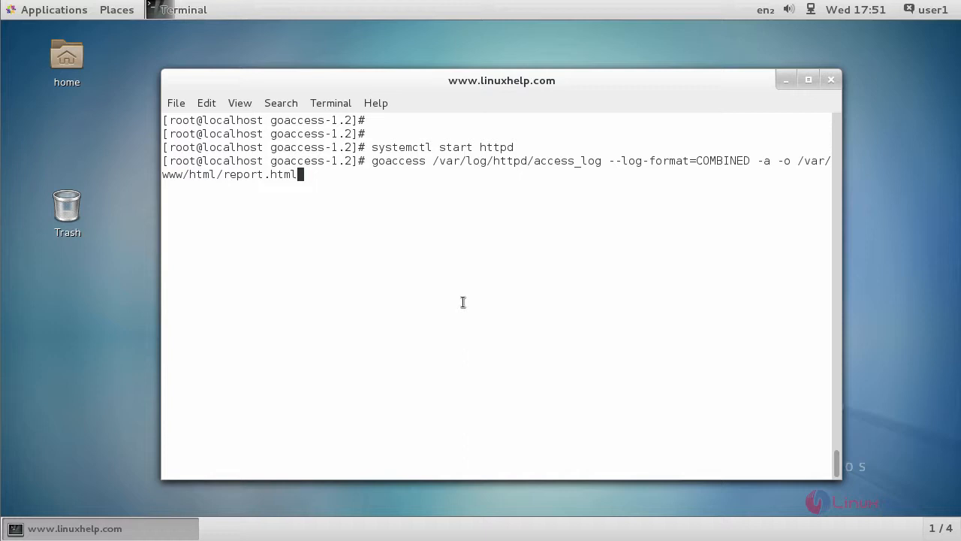
pyautogui.press('Return')
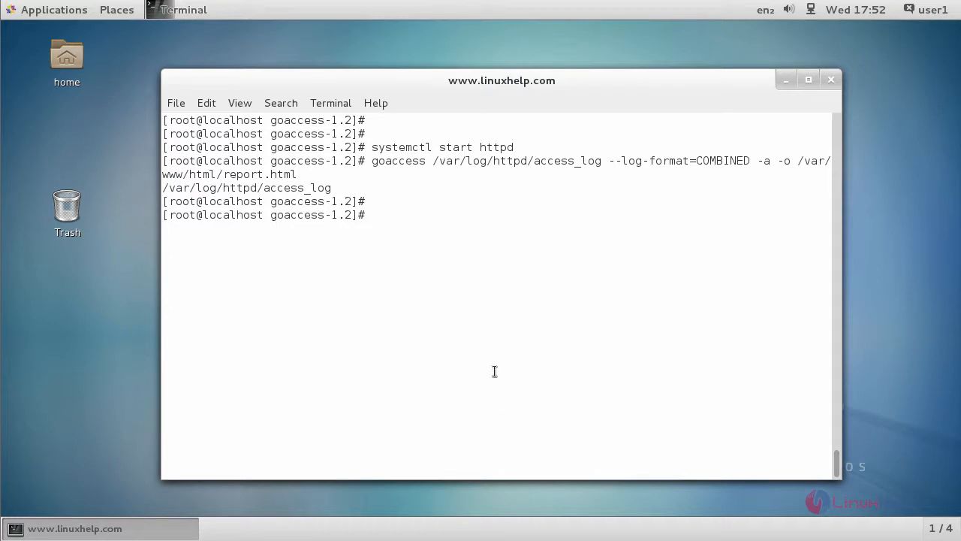
pyautogui.moveTo(359, 295)
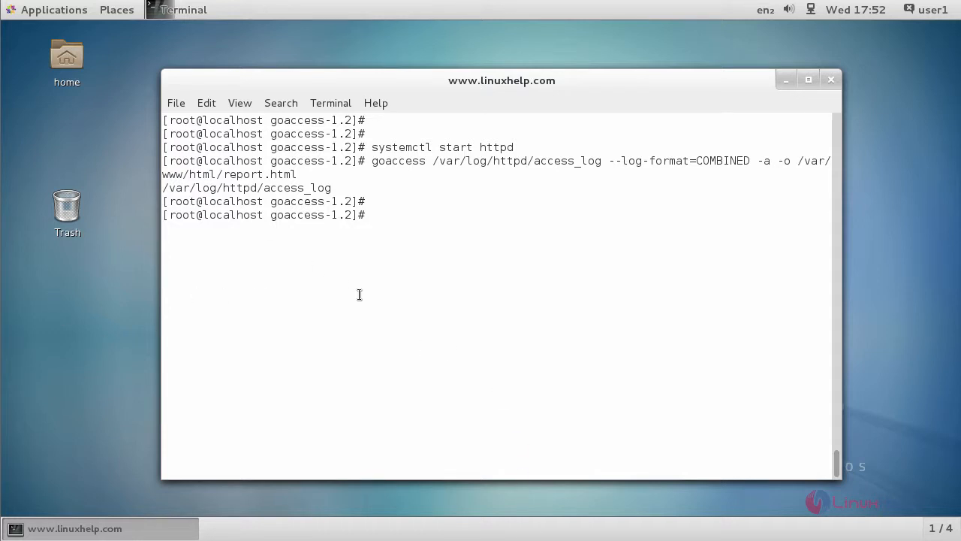
pyautogui.moveTo(309, 263)
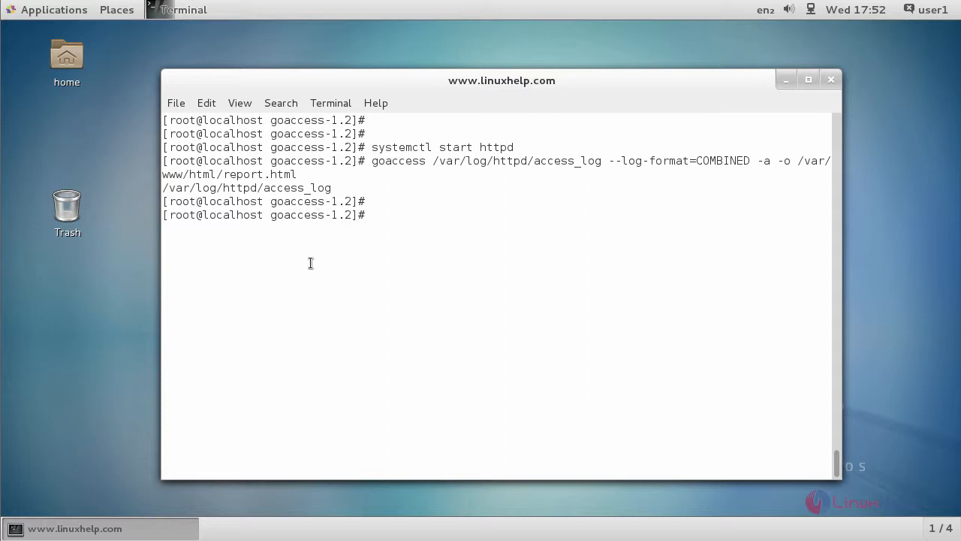
# Launch Firefox Web Browser from the Applications menu
pyautogui.click(48, 9)
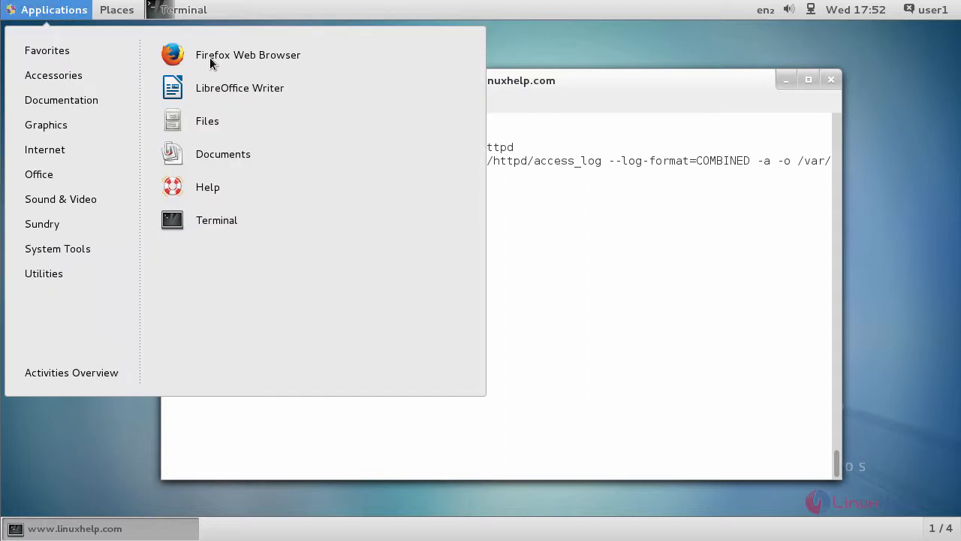
pyautogui.click(248, 54)
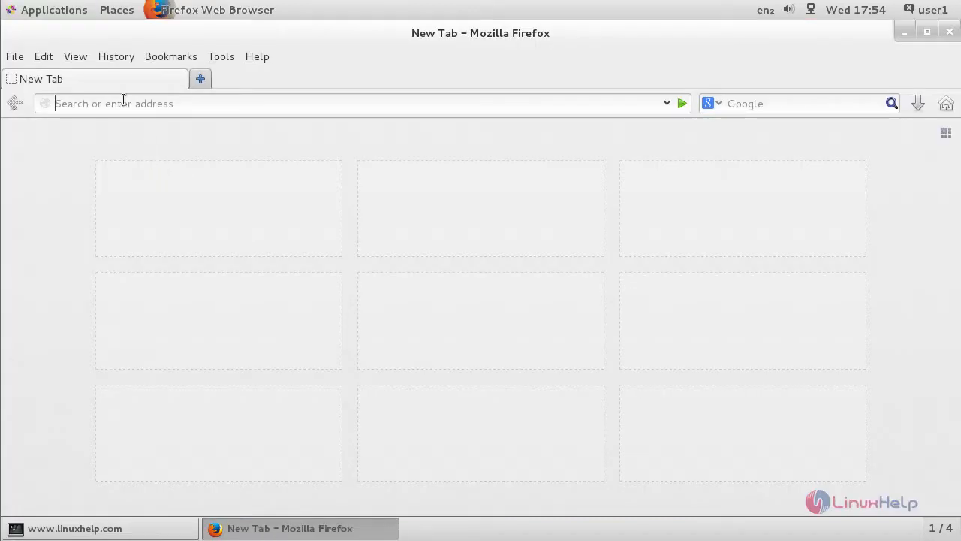
# Load 192.168.7.203/report.html to show the GoAccess Server Statistics dashboard
pyautogui.write('1')
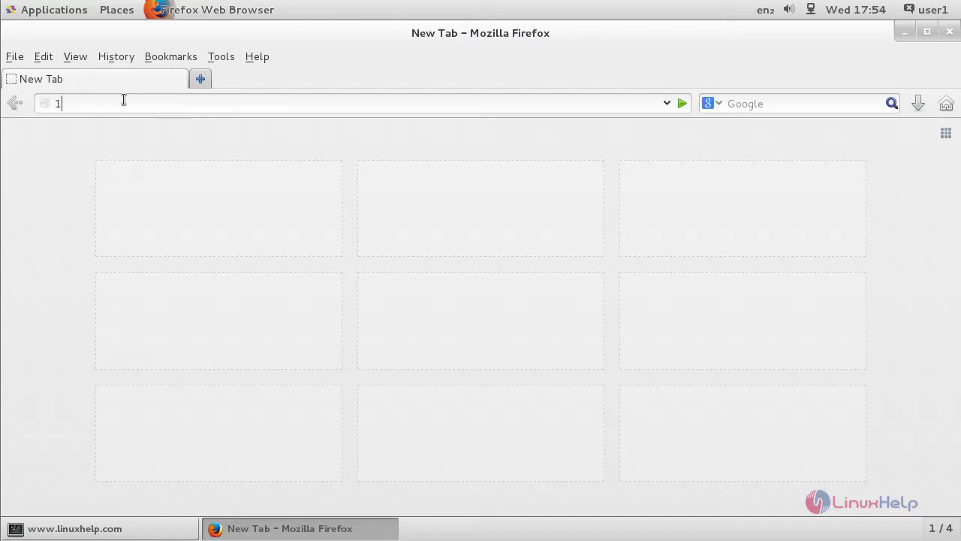
pyautogui.write('92.168.7.203/')
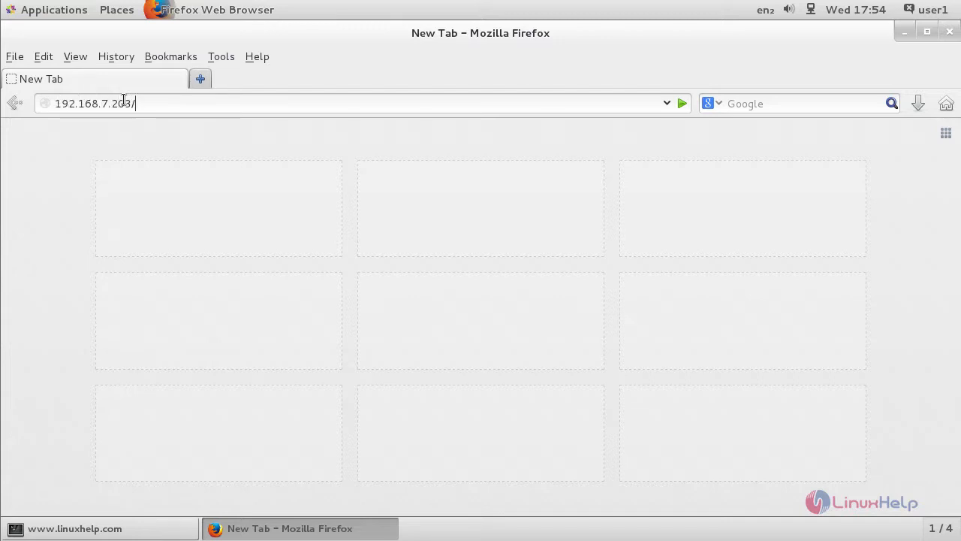
pyautogui.moveTo(361, 139)
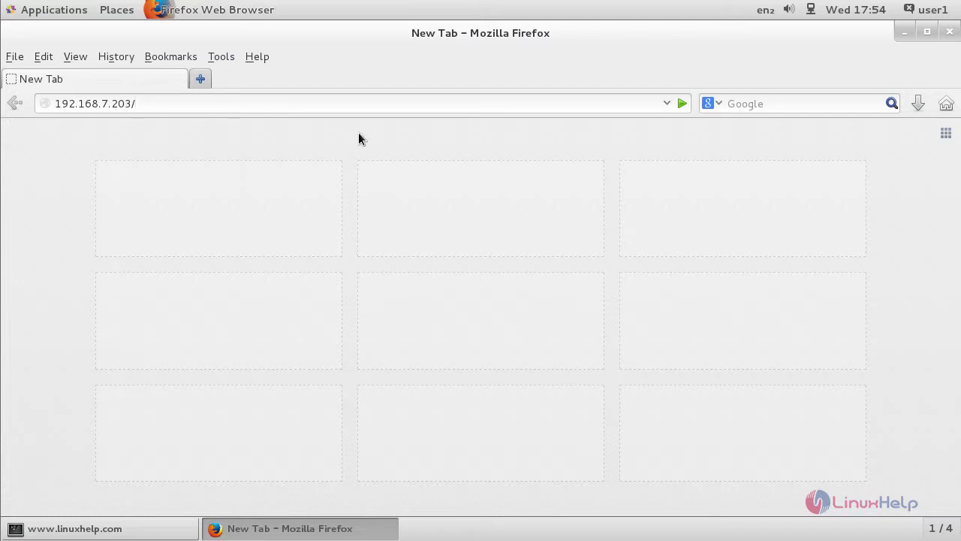
pyautogui.write('report.ht')
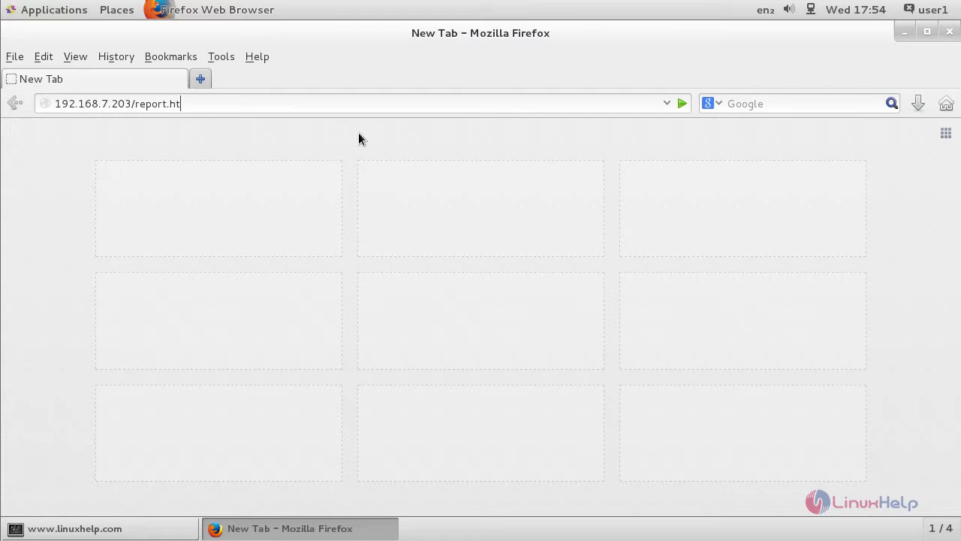
pyautogui.write('ml')
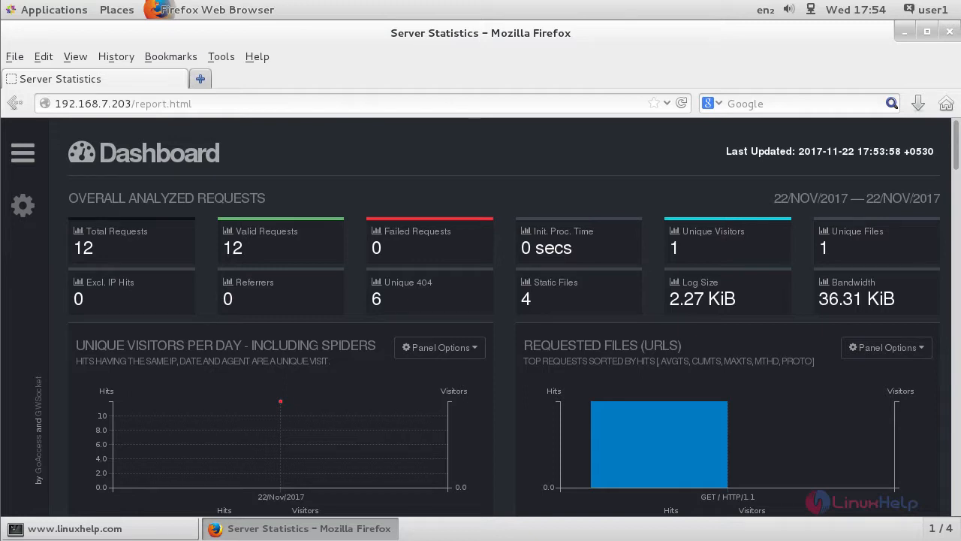
pyautogui.moveTo(274, 365)
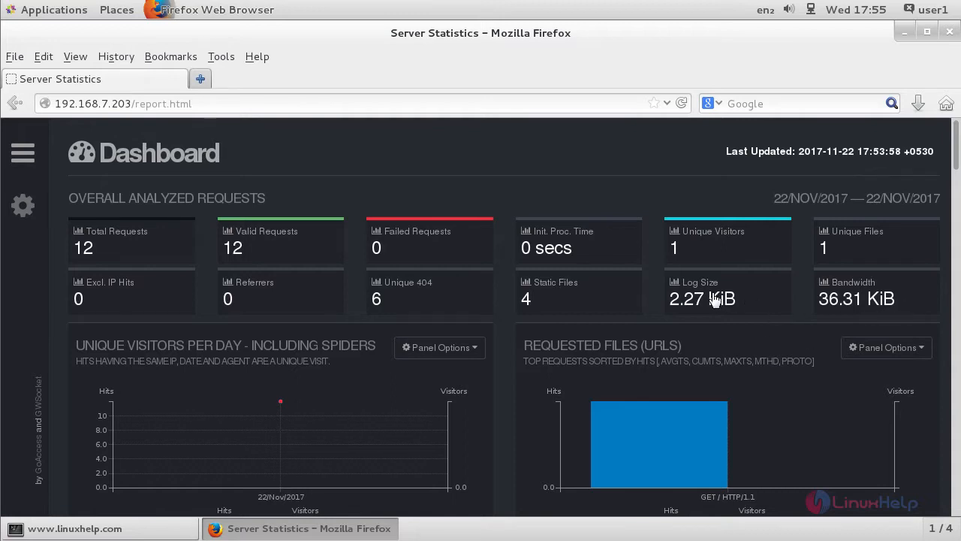
pyautogui.moveTo(399, 321)
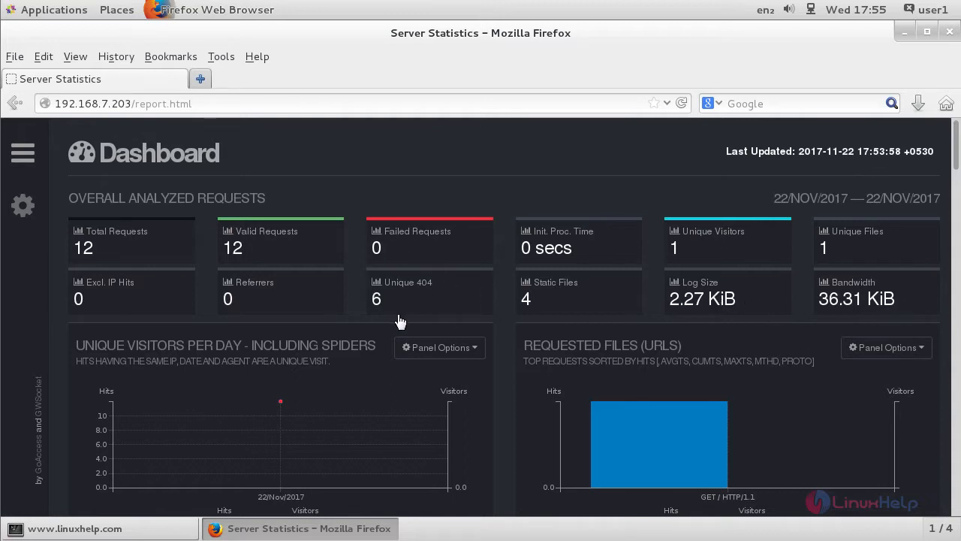
pyautogui.moveTo(241, 270)
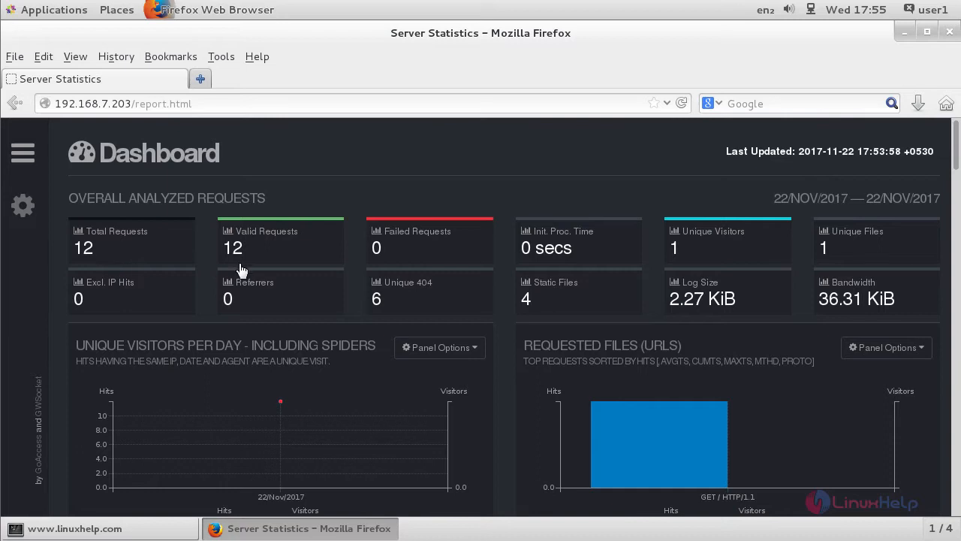
pyautogui.moveTo(479, 189)
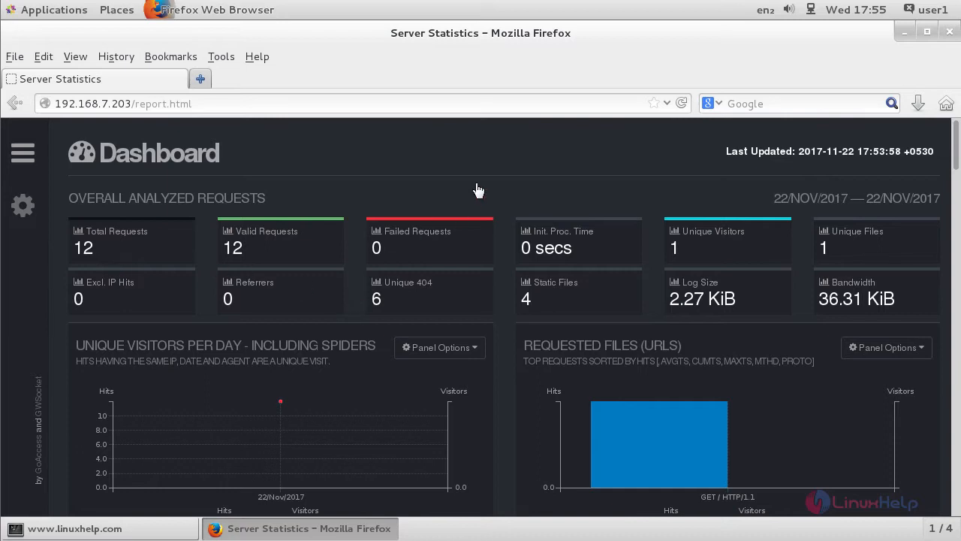
pyautogui.moveTo(484, 176)
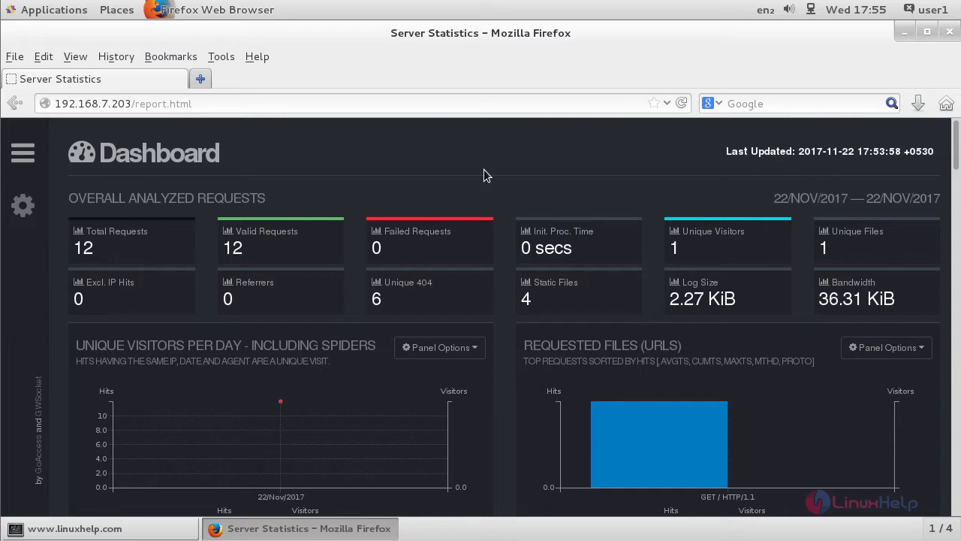